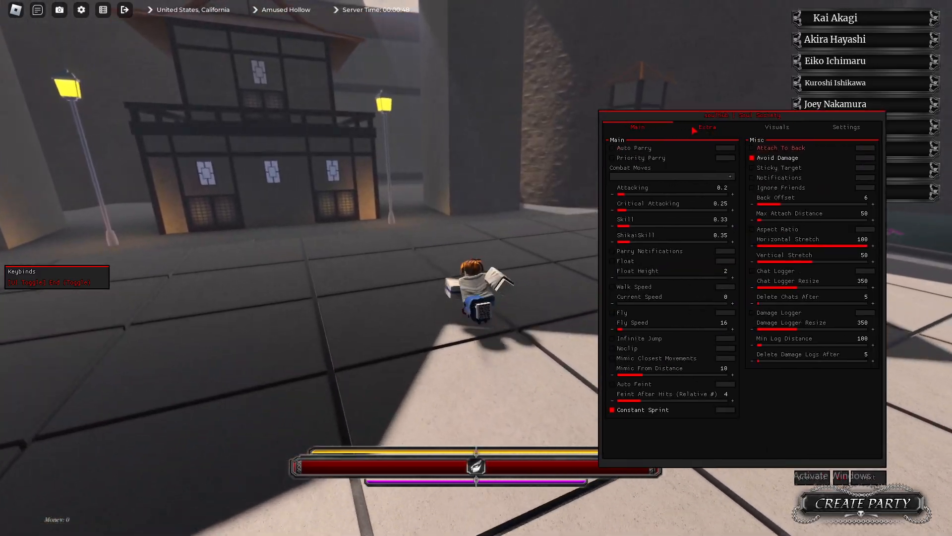
# Browse the menu's Settings and Visuals pages, then return to the Main features
pyautogui.click(846, 127)
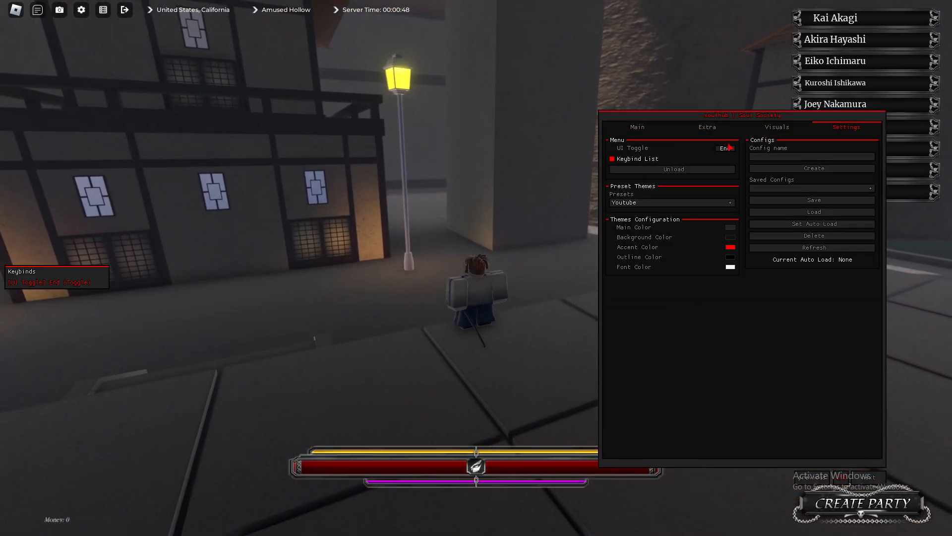
pyautogui.click(636, 128)
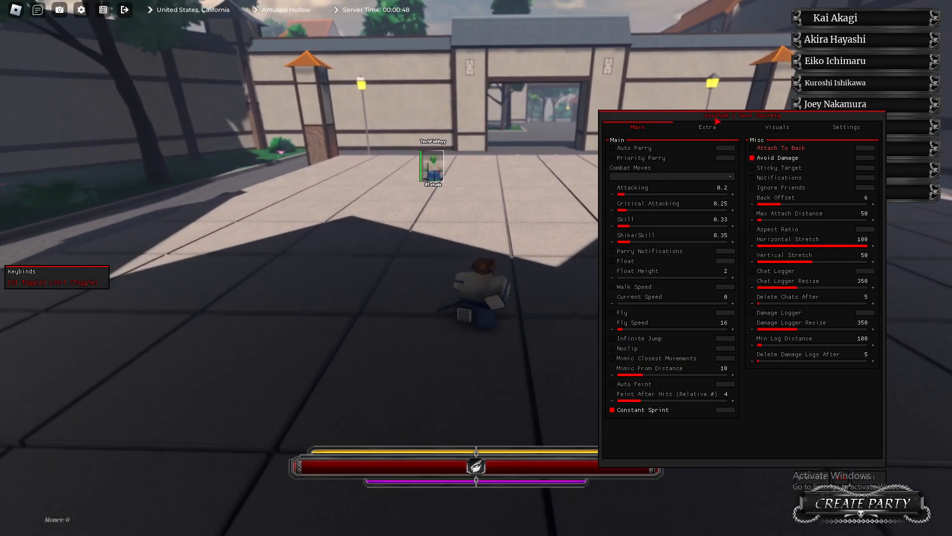
pyautogui.click(776, 127)
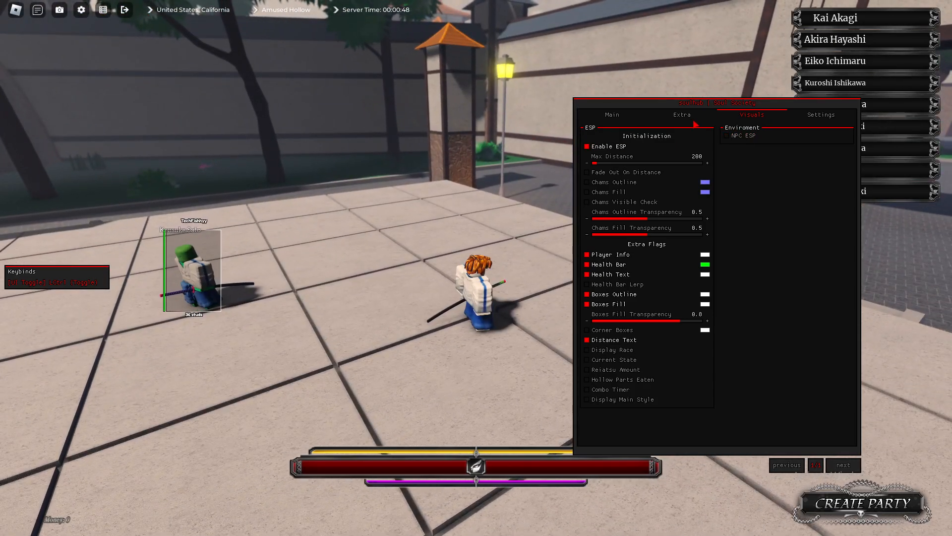
pyautogui.click(612, 115)
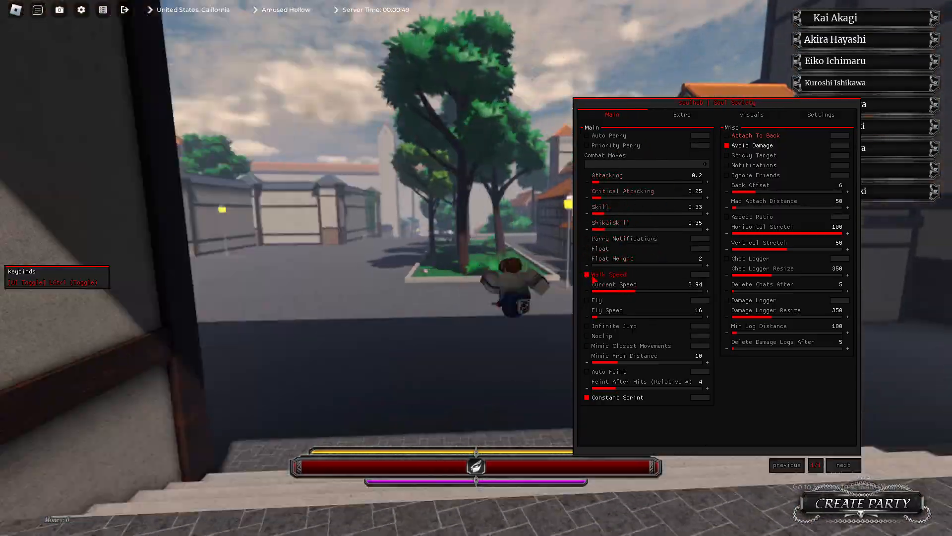
# Enable the walk speed boost, bind Fly to key V with speed 216, and try Noclip
pyautogui.click(587, 299)
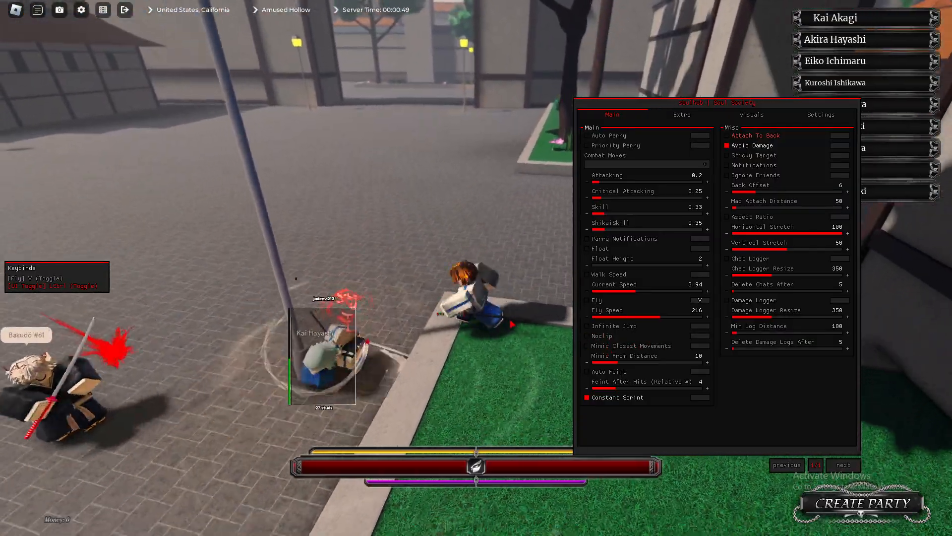
pyautogui.click(701, 335)
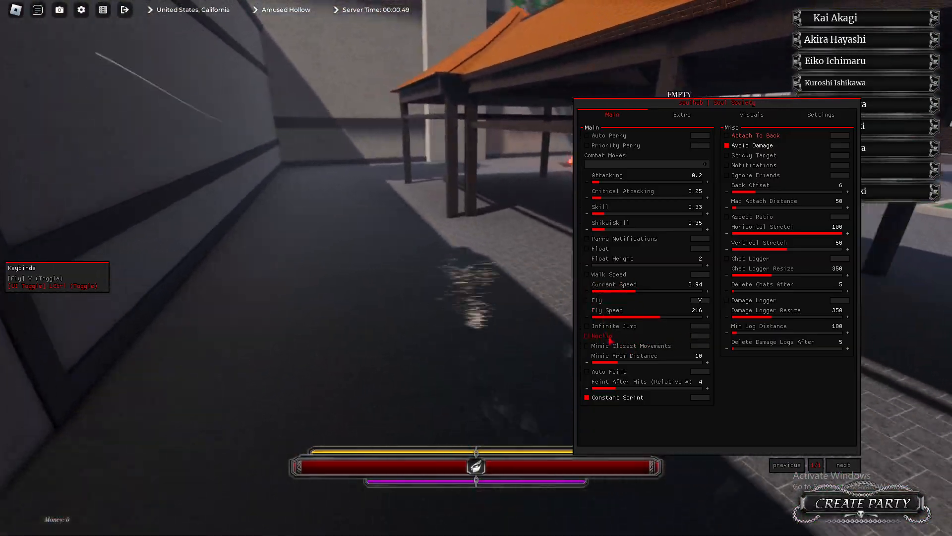
pyautogui.click(586, 336)
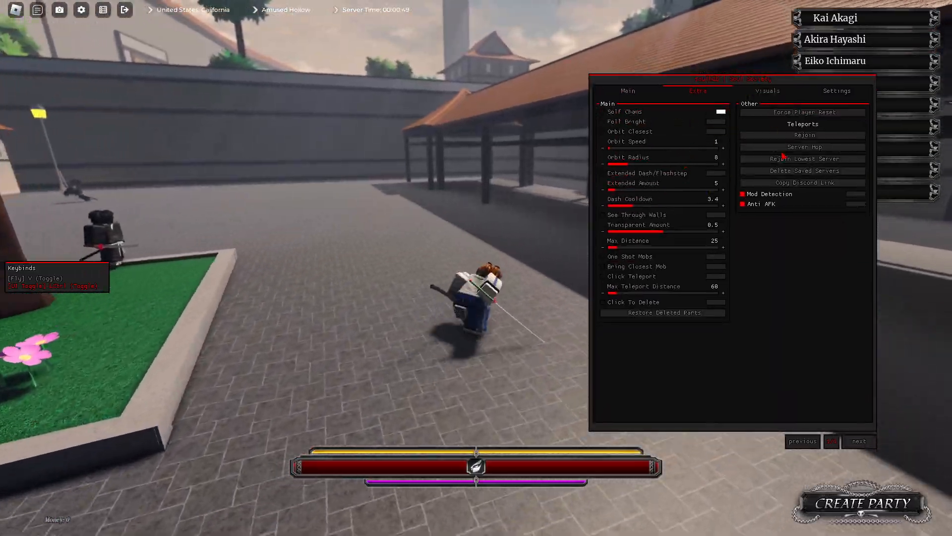
# On the Main features turn on Chat Logger and try toggling the Damage Logger
pyautogui.click(627, 90)
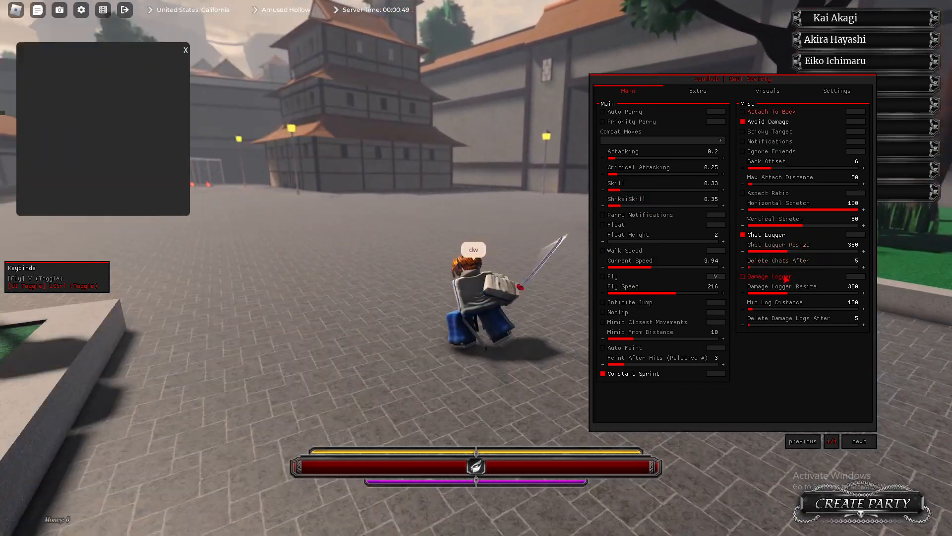
pyautogui.click(744, 276)
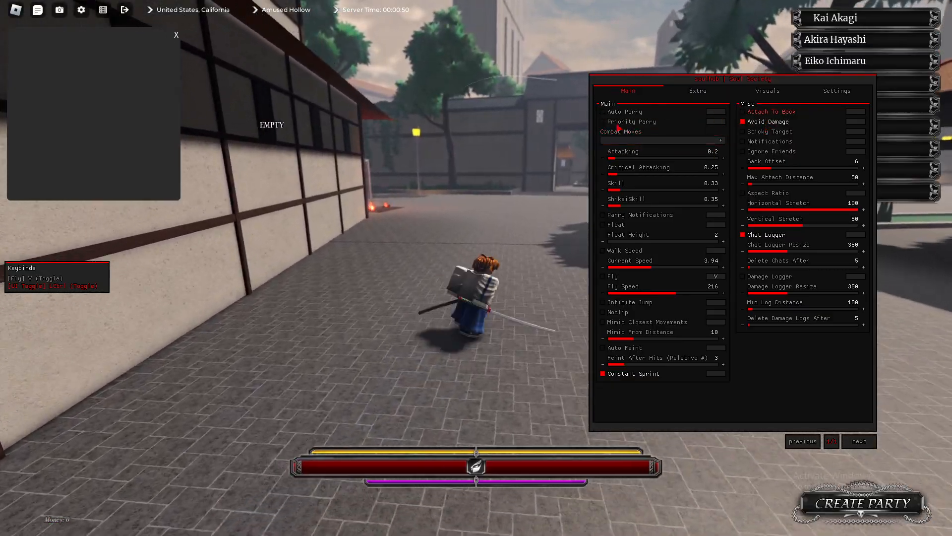
# Turn off Avoid Damage, set attach distance 126 with stretches 66 and 39, and toggle Infinite Jump off
pyautogui.click(602, 276)
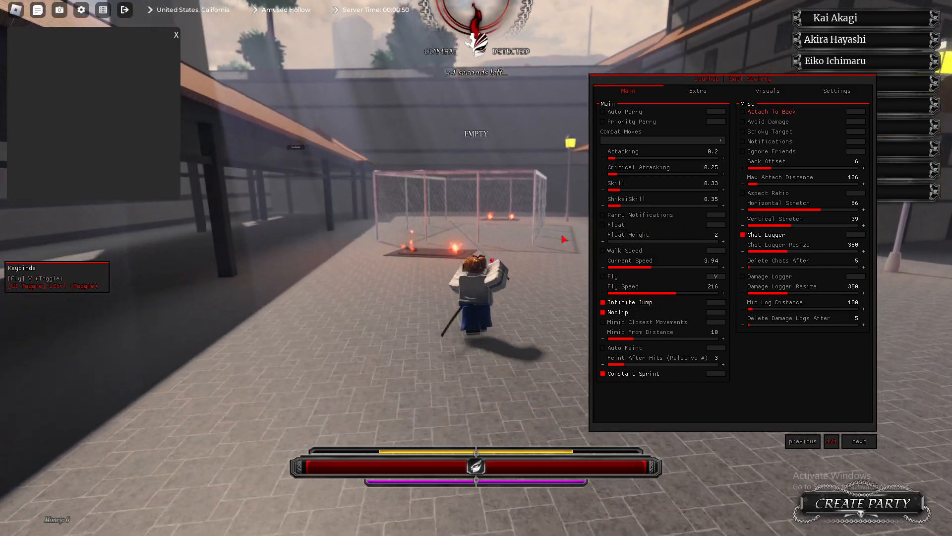
pyautogui.click(603, 312)
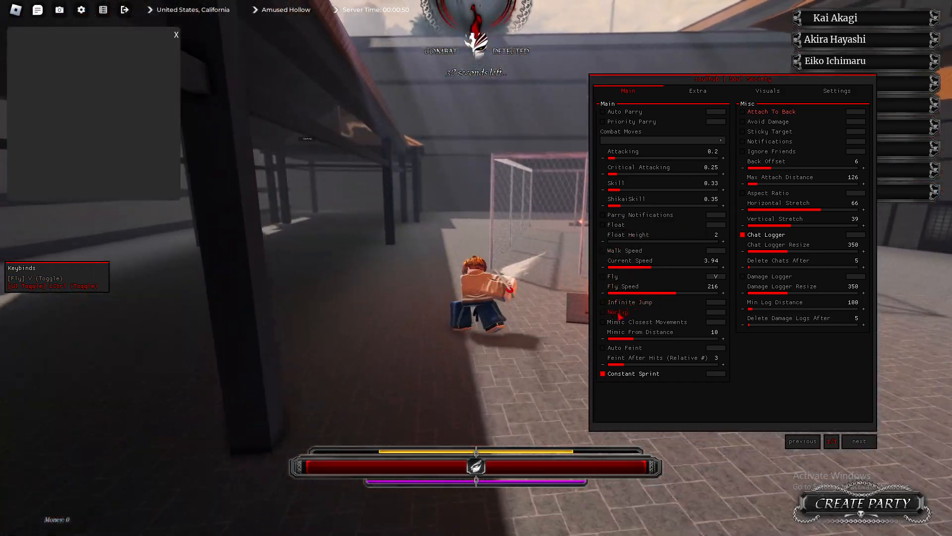
# On the Extra features make Self Chams red and toggle See Through Walls with max distance 40
pyautogui.click(697, 90)
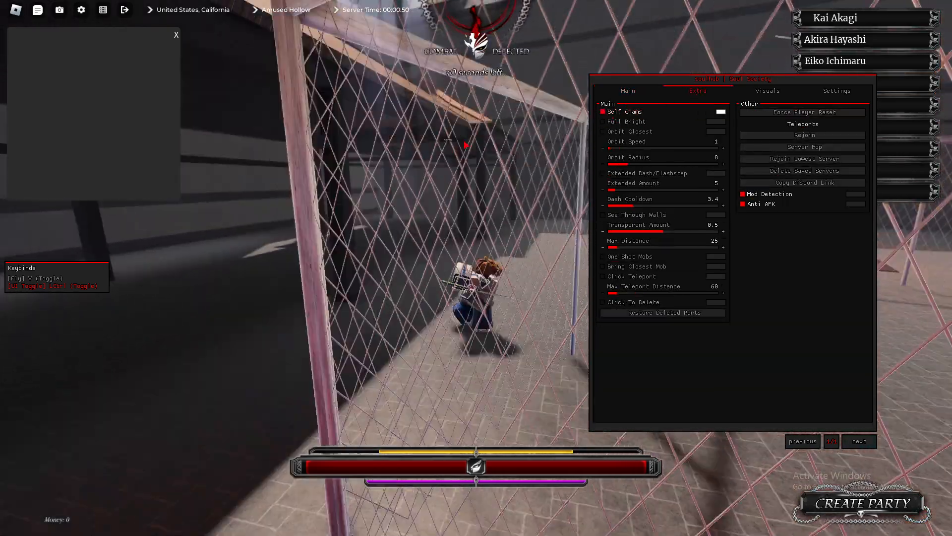
pyautogui.click(720, 111)
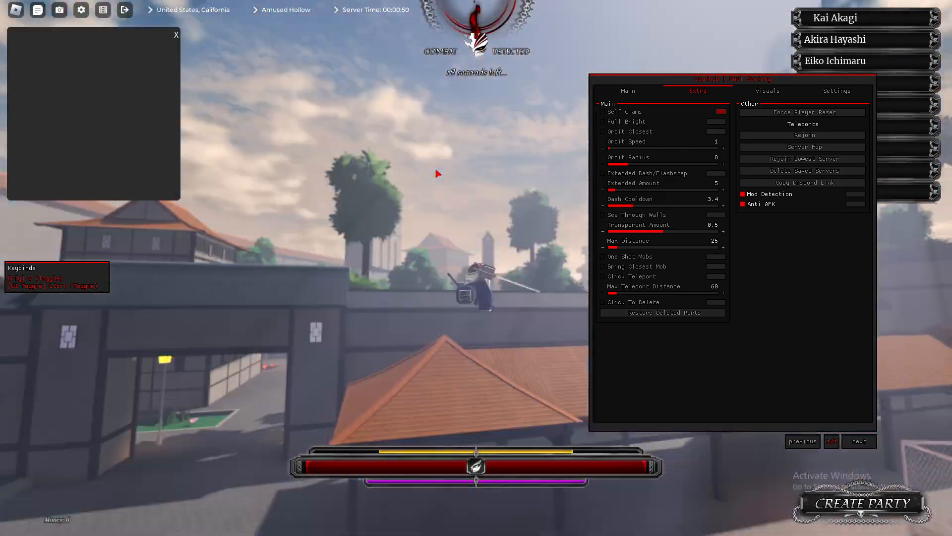
pyautogui.click(602, 214)
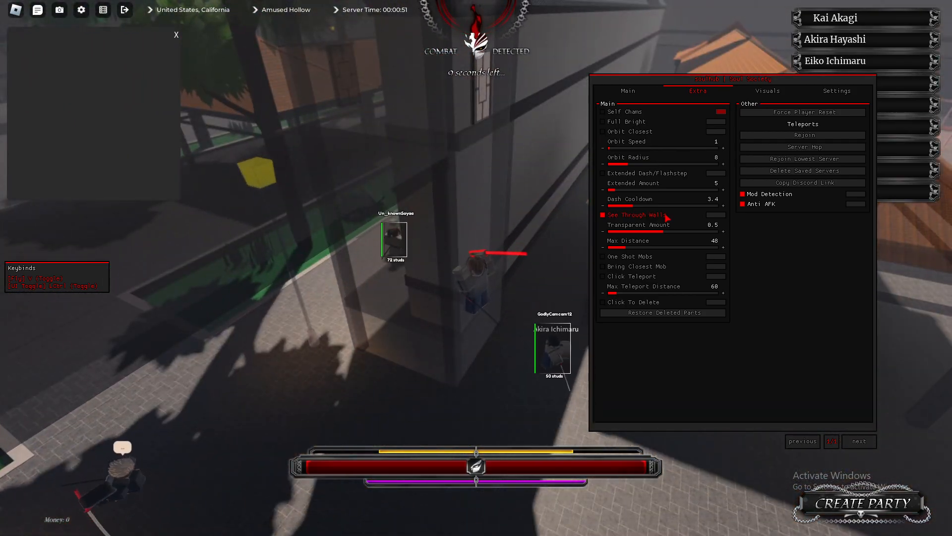
pyautogui.click(602, 214)
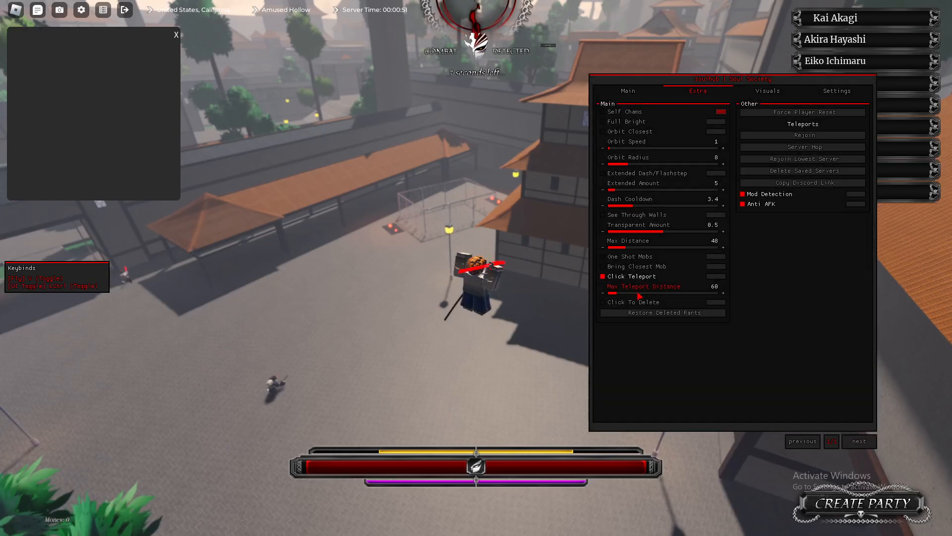
# Raise the max teleport distance to 691 and enable Click To Delete instead of Click Teleport
pyautogui.moveTo(638, 295); pyautogui.dragTo(723, 296)
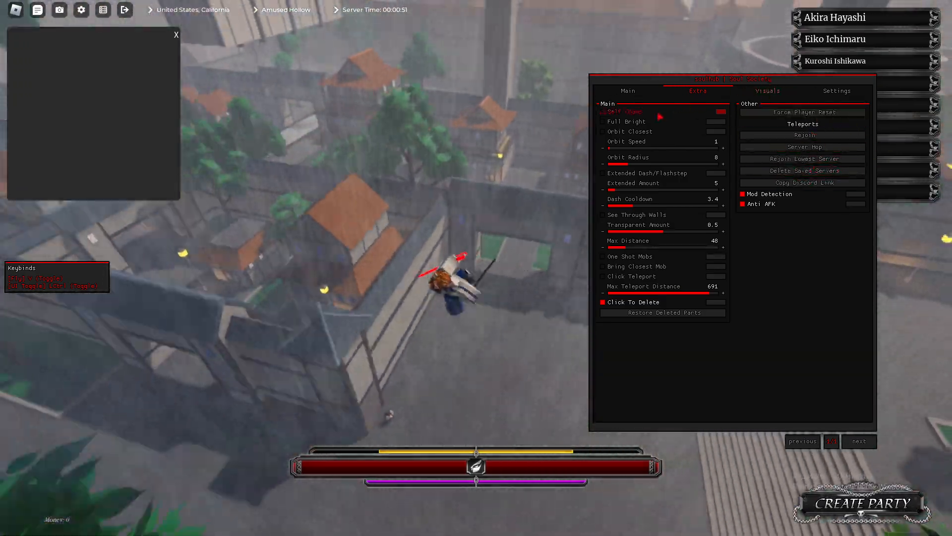
pyautogui.click(767, 90)
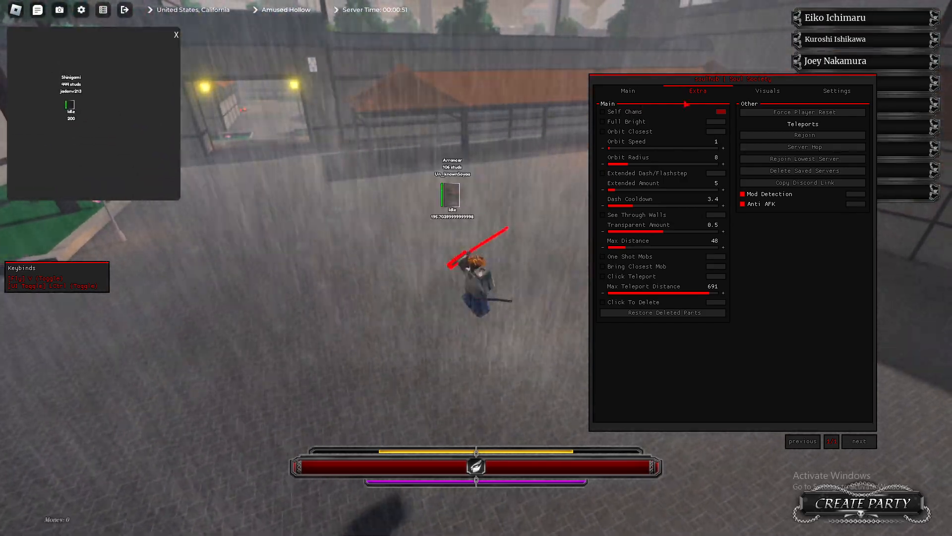
# Set ESP max distance 447 with corner boxes, race, state, Reiatsu labels and NPC ESP
pyautogui.click(766, 90)
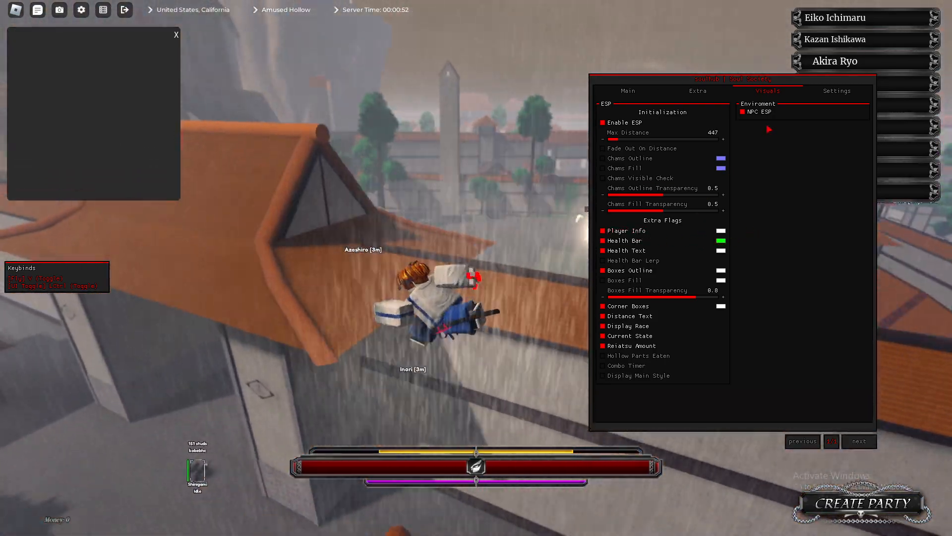
# Choose the BBot preset in Settings, then view the ESP and Main pages in purple
pyautogui.click(836, 90)
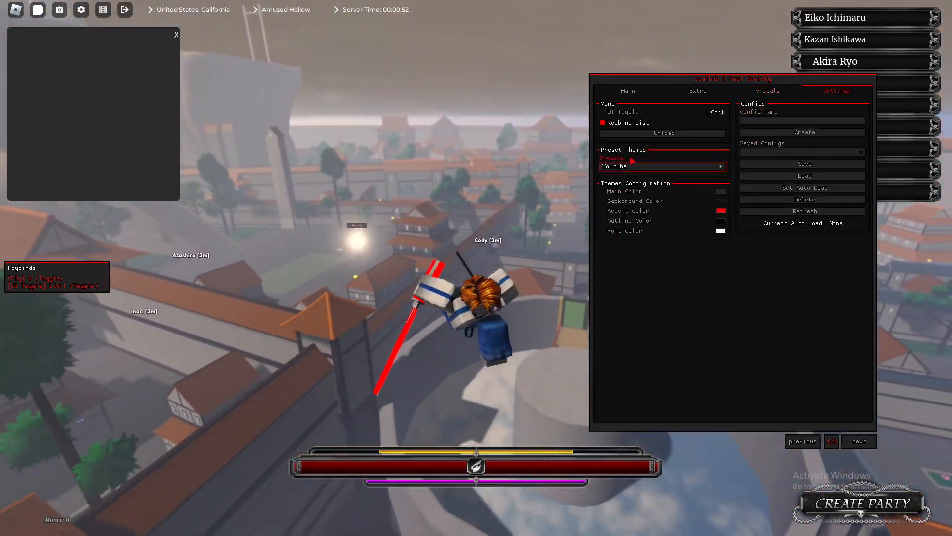
pyautogui.click(661, 166)
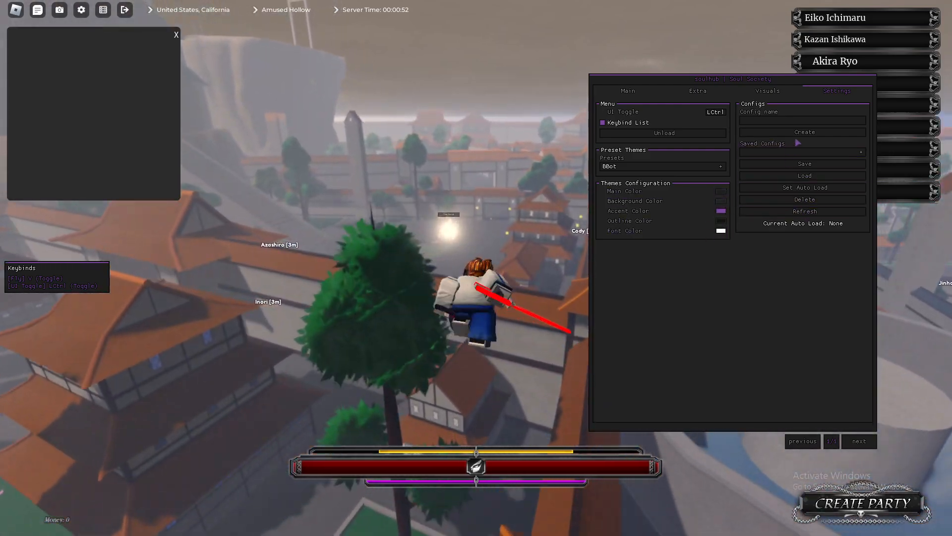
pyautogui.click(697, 90)
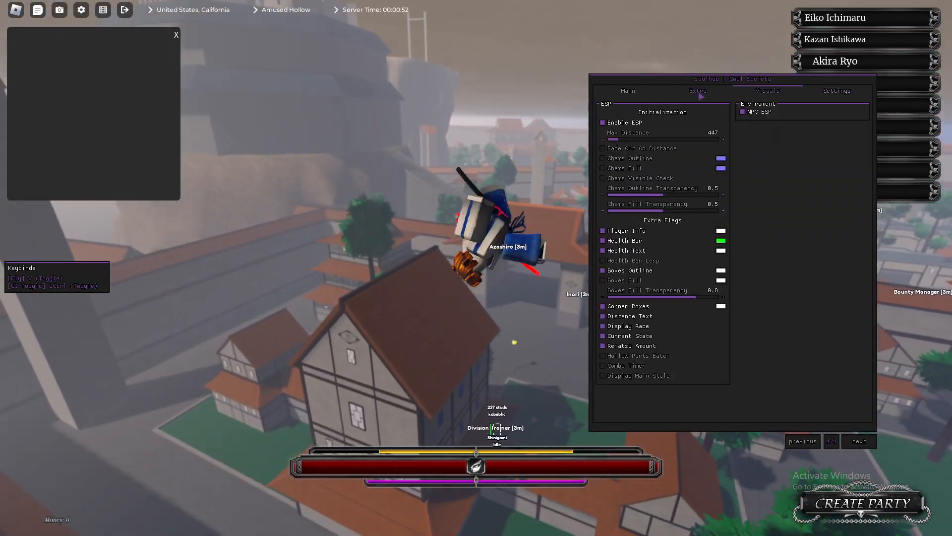
pyautogui.click(627, 91)
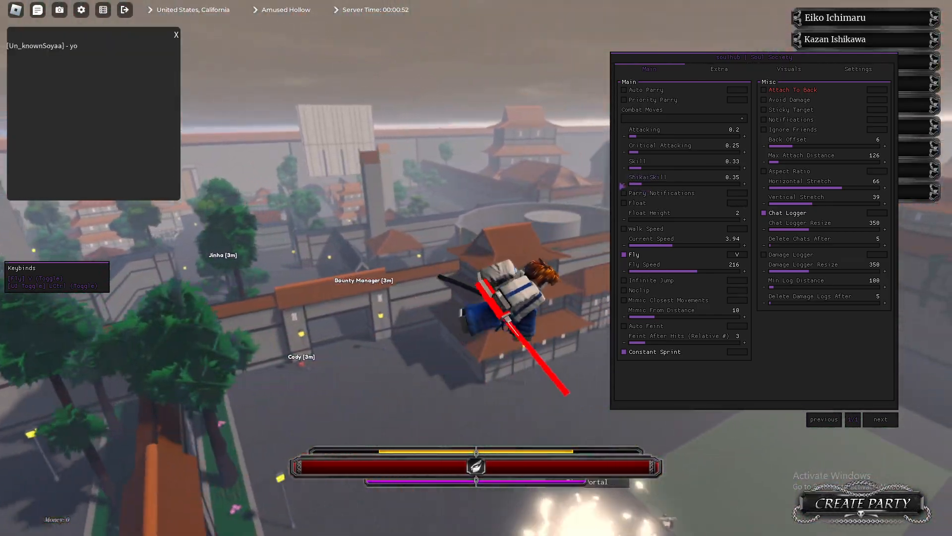
# Turn on Auto Parry and Parry Notifications, then view the Visuals and Extra pages in purple
pyautogui.click(718, 68)
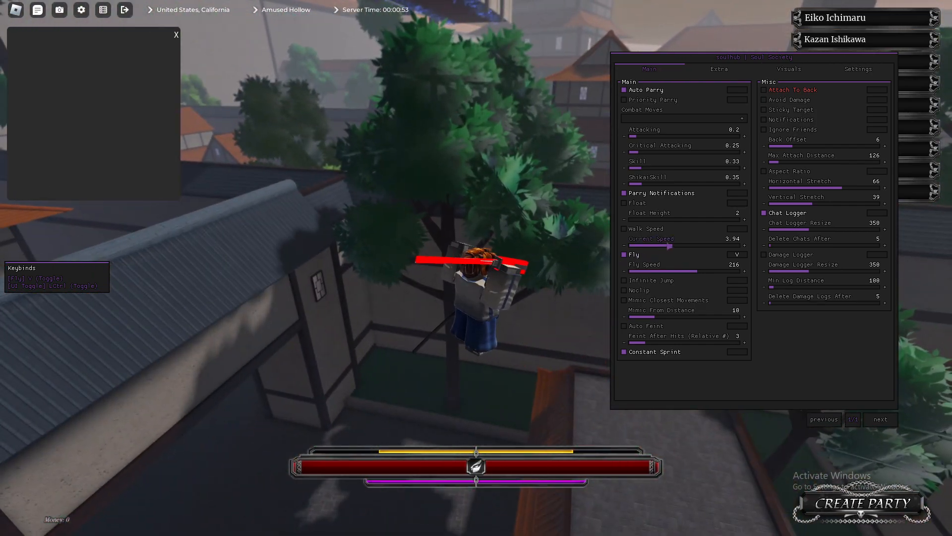
pyautogui.click(788, 68)
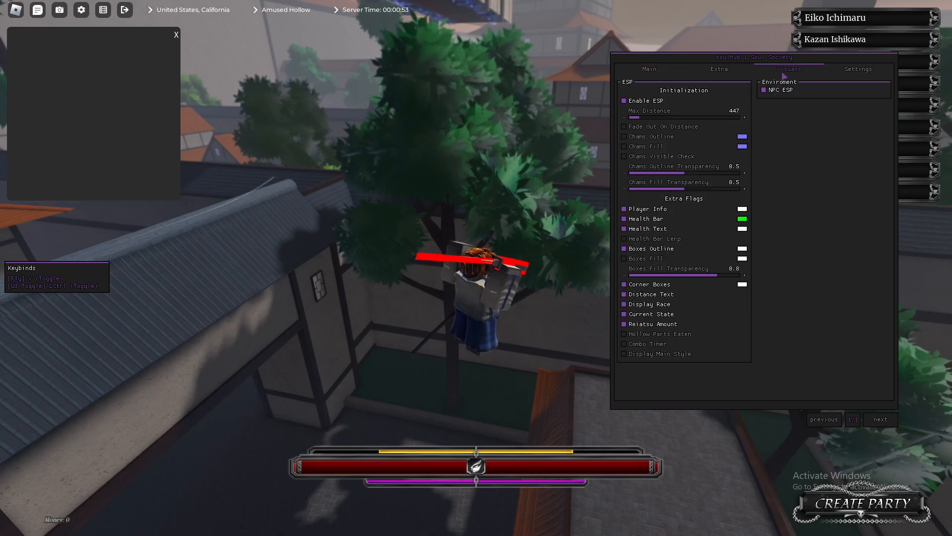
pyautogui.click(718, 69)
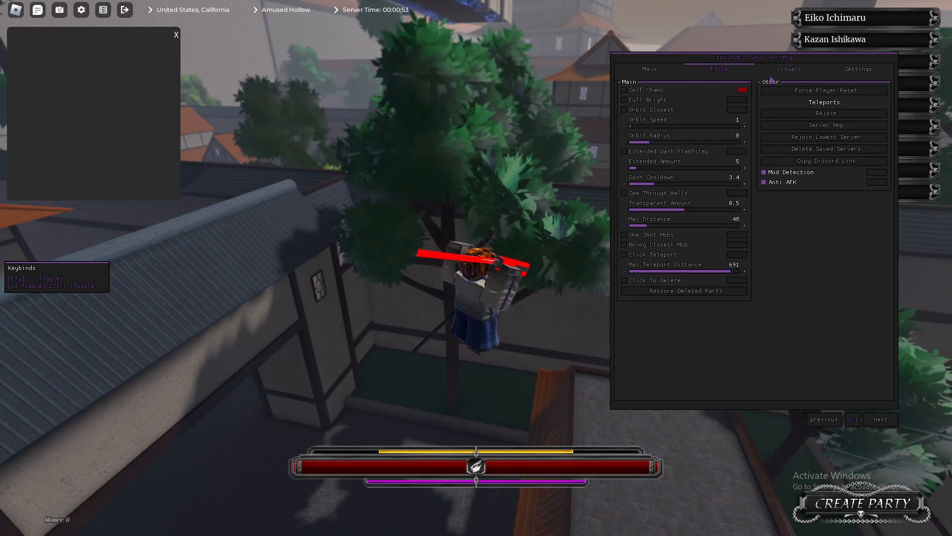